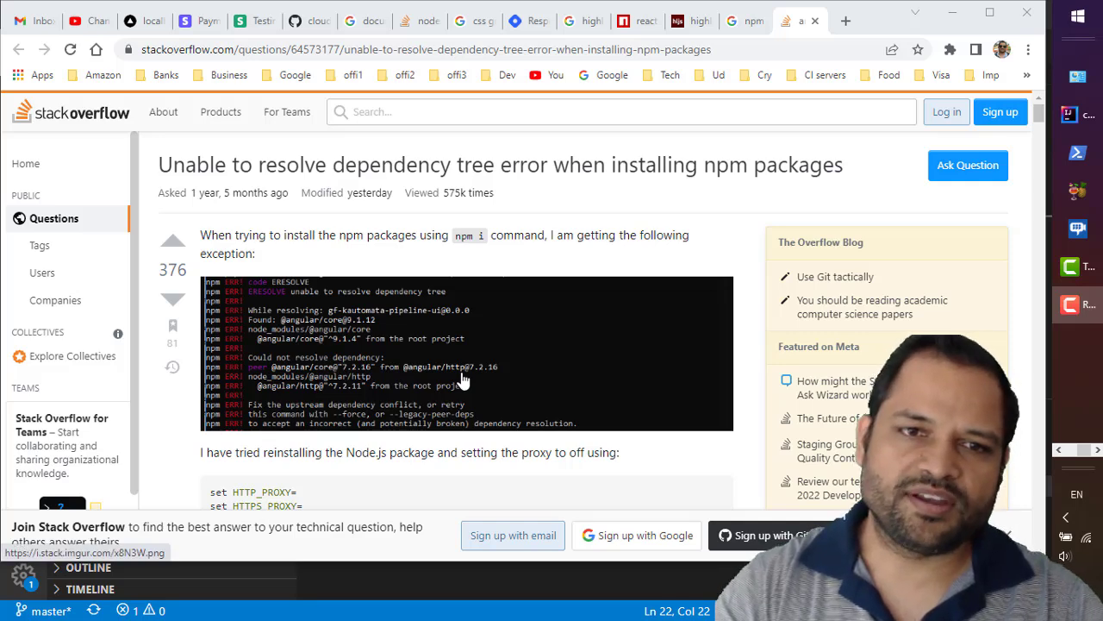
# Highlight react-highlight's devDependencies line requiring react ^15.5.4, then return to the project's package.json
pyautogui.press('alt+tab')
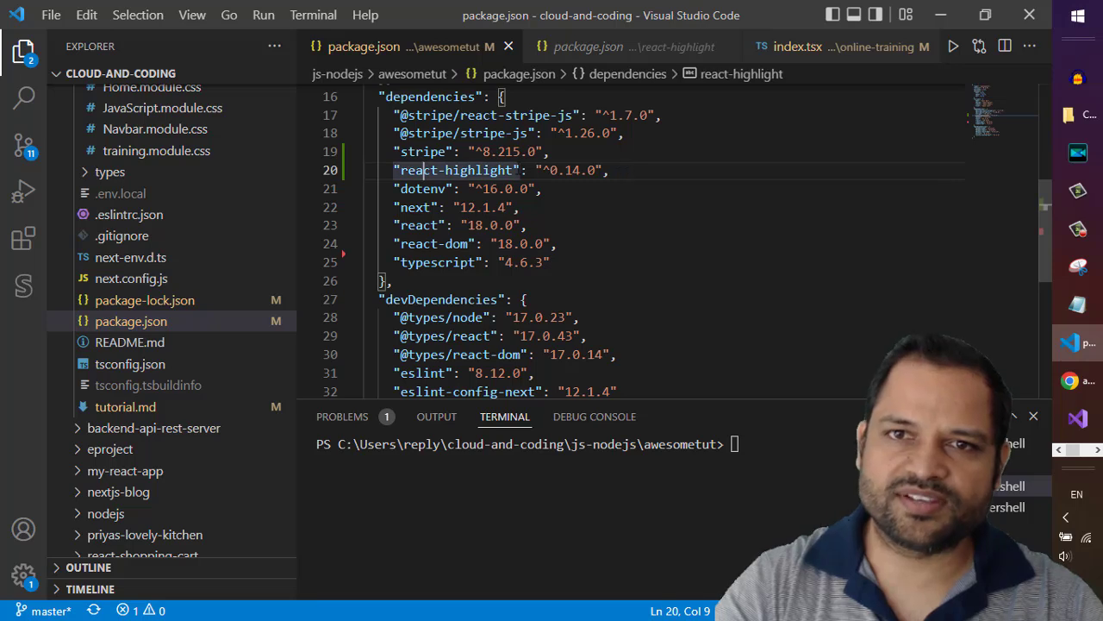
pyautogui.tripleClick(457, 171)
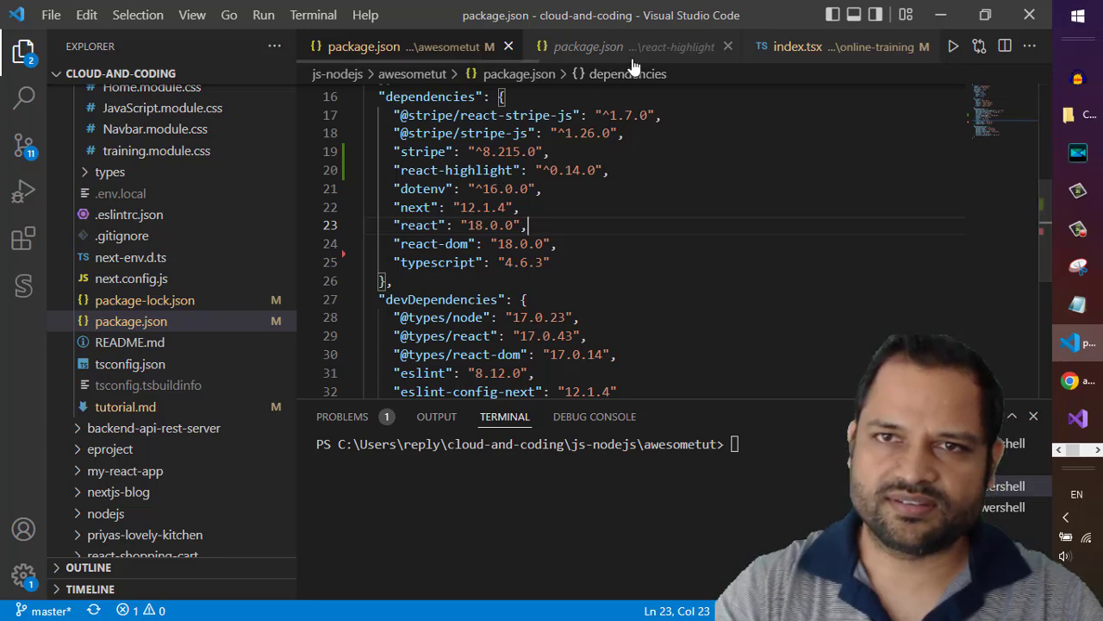
pyautogui.moveTo(603, 95)
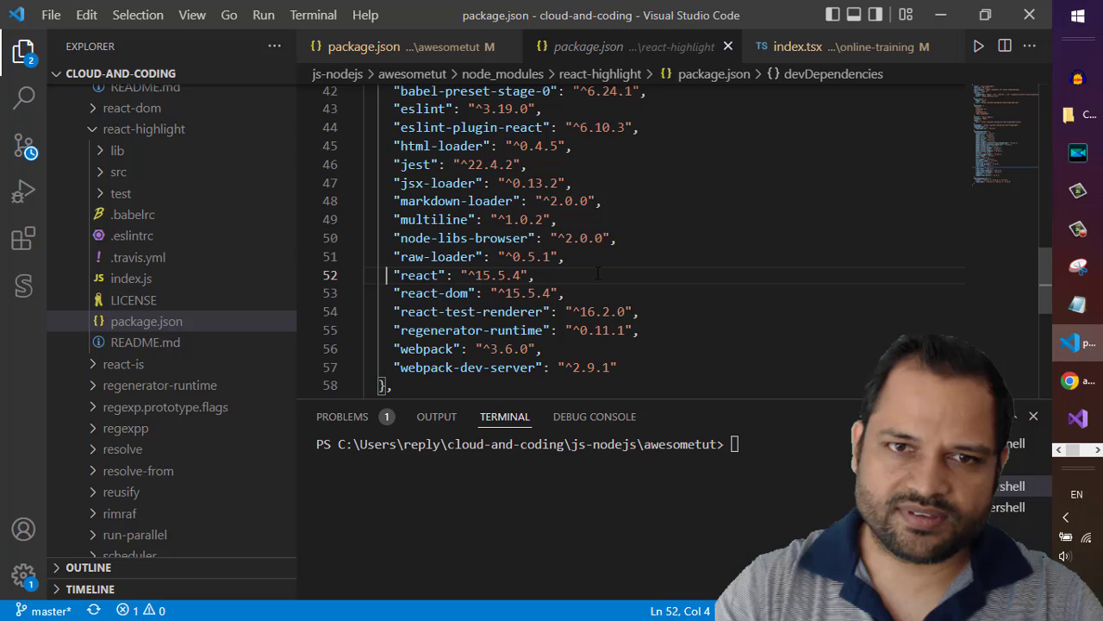
pyautogui.moveTo(395, 276); pyautogui.dragTo(532, 276)
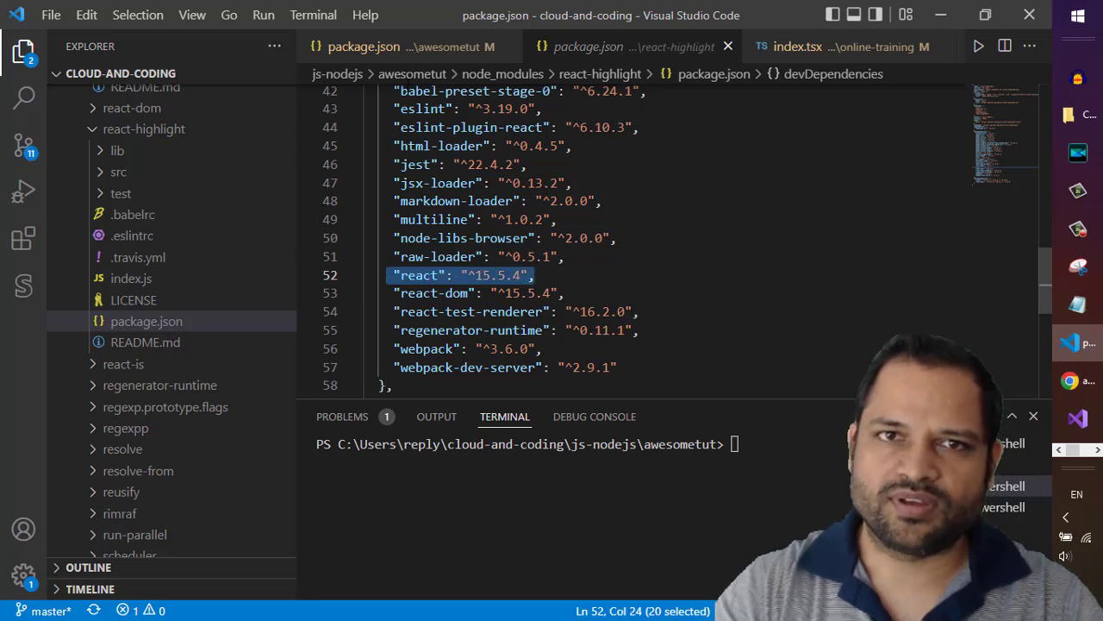
pyautogui.click(362, 47)
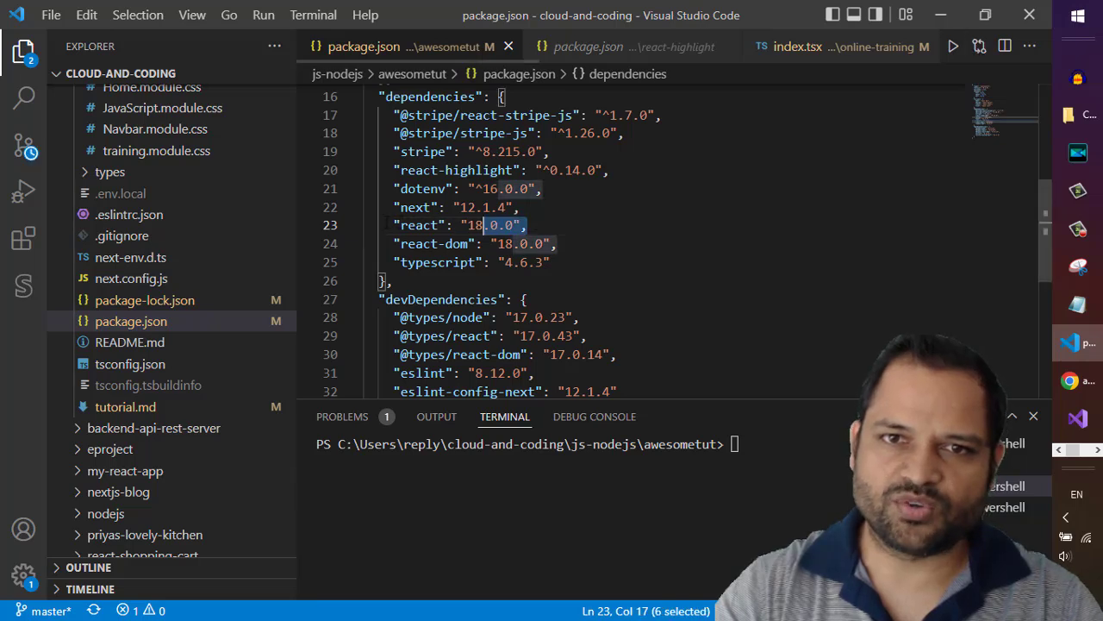
pyautogui.tripleClick(458, 224)
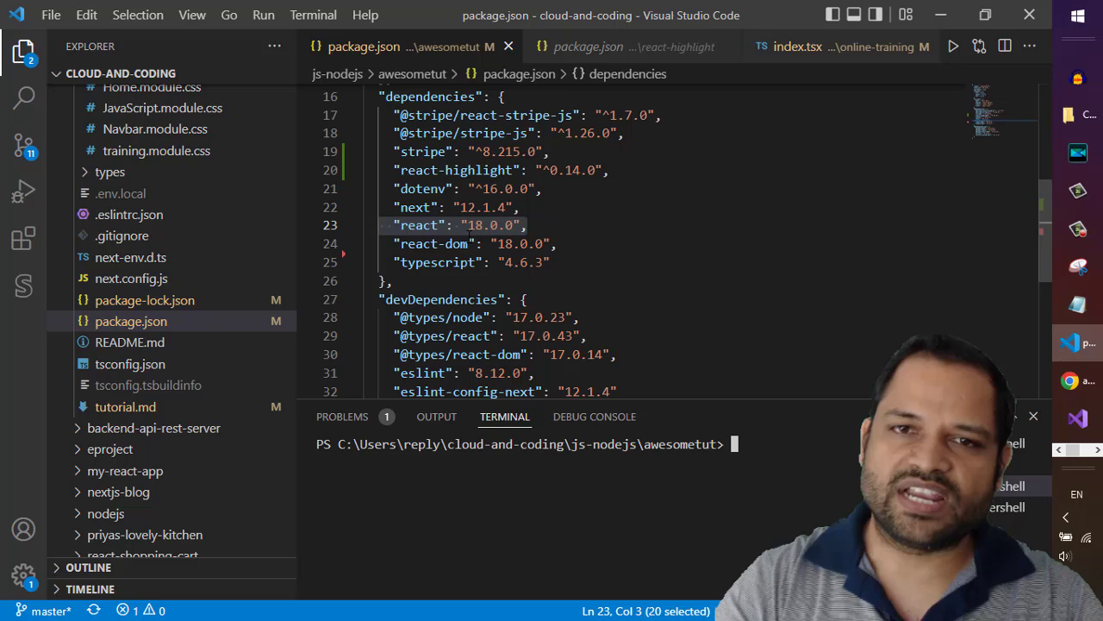
pyautogui.write('npm install --save @stripe/react-stripe-js @stripe/stripe-js --legacy-peer-deps')
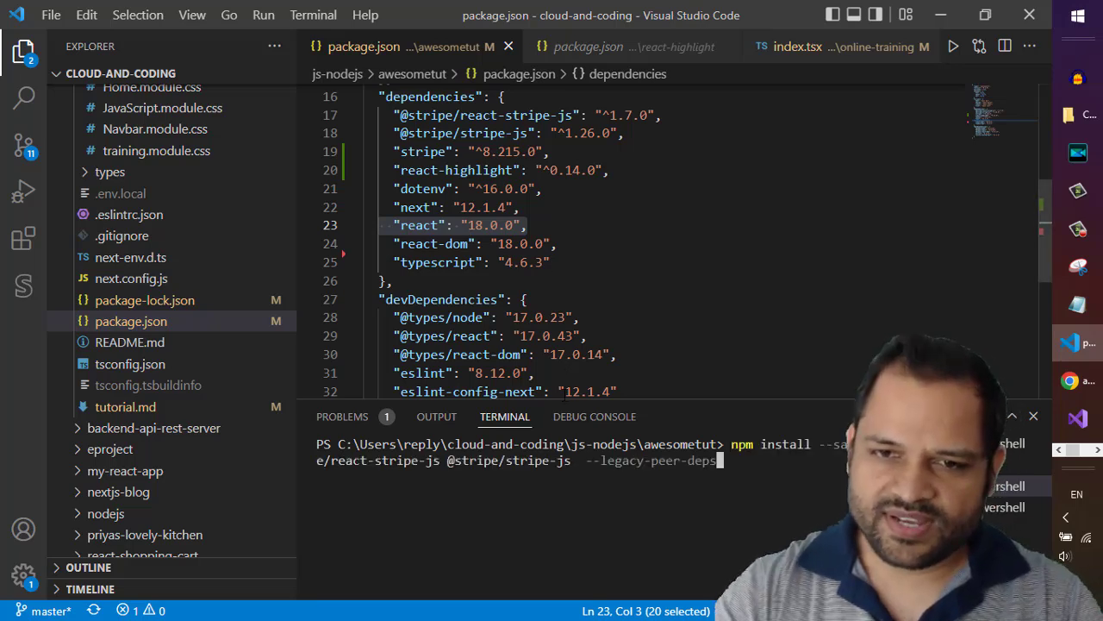